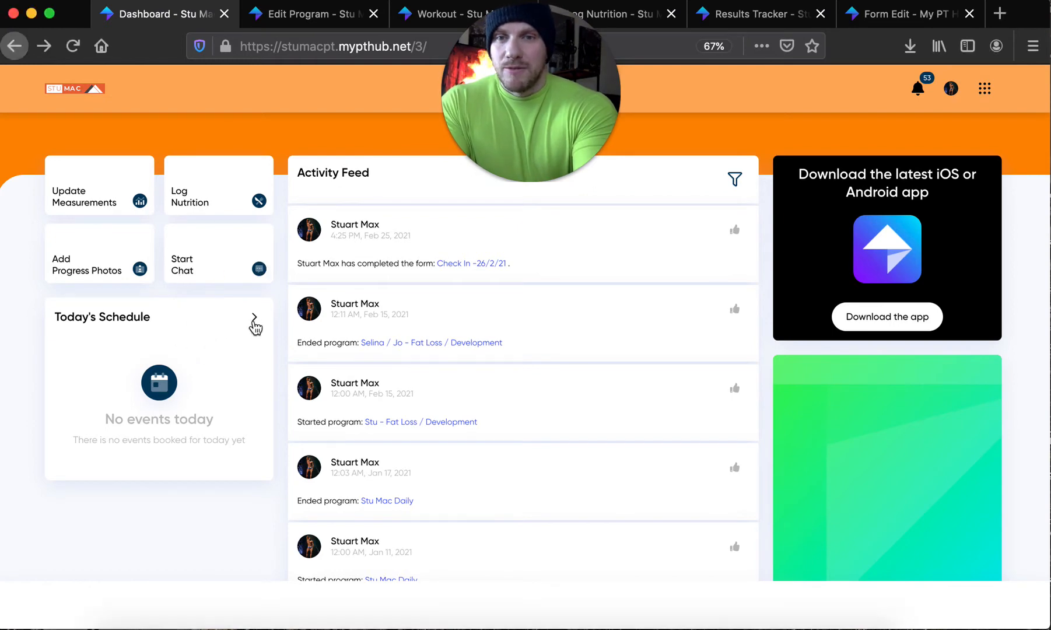
Step: Open the February 2021 calendar from Today's Schedule and scroll through the scheduled workouts
{"action": "left_click", "coordinate": [255, 324]}
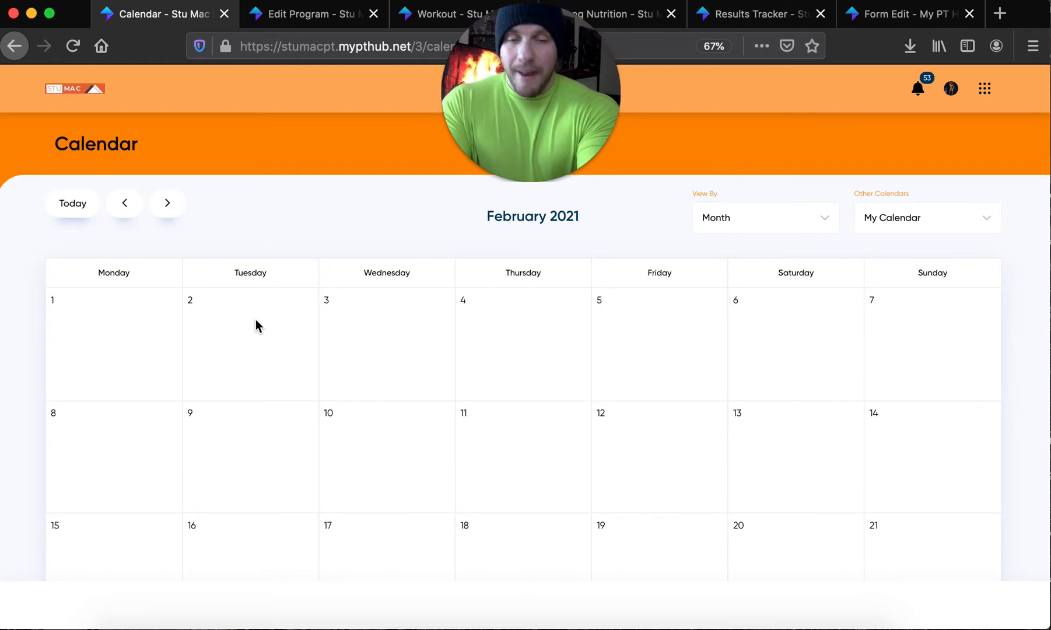
{"action": "scroll", "scroll_direction": "down", "scroll_amount": 3}
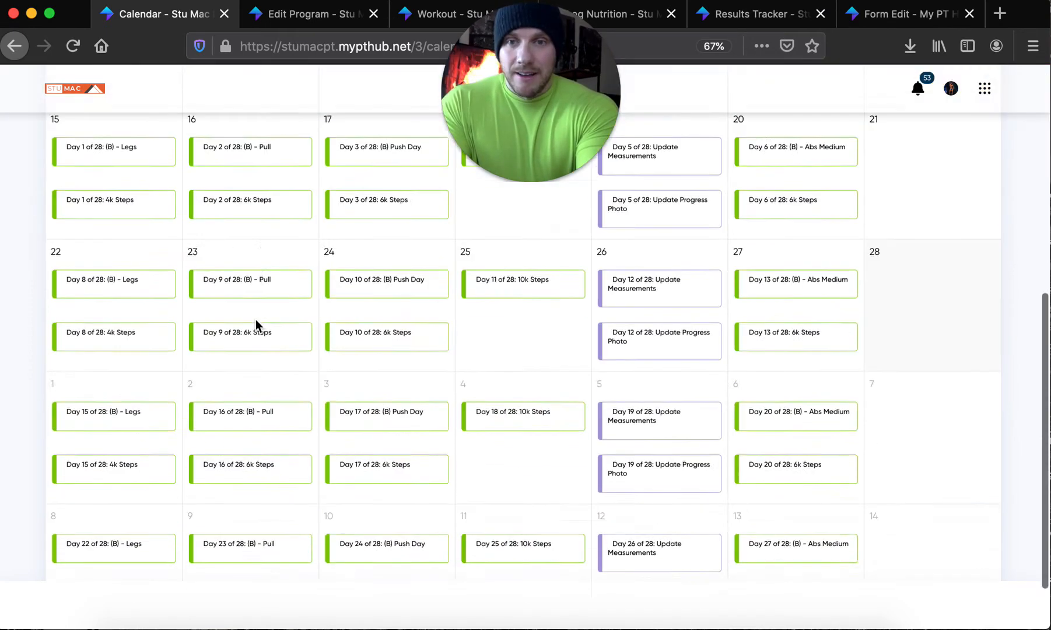
{"action": "scroll", "scroll_direction": "down", "scroll_amount": 3}
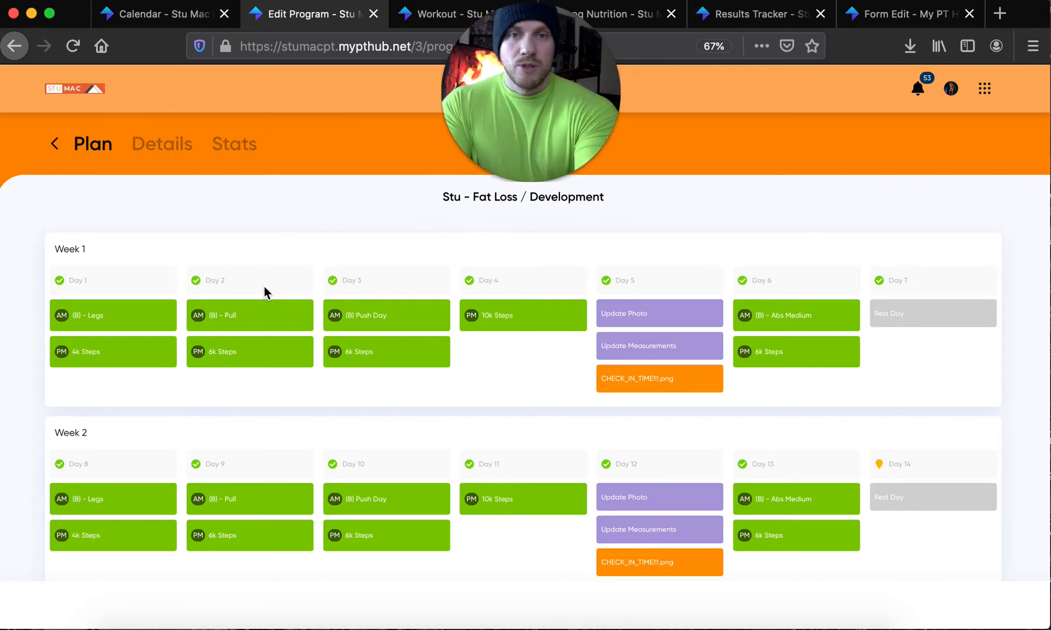
{"action": "mouse_move", "coordinate": [409, 84]}
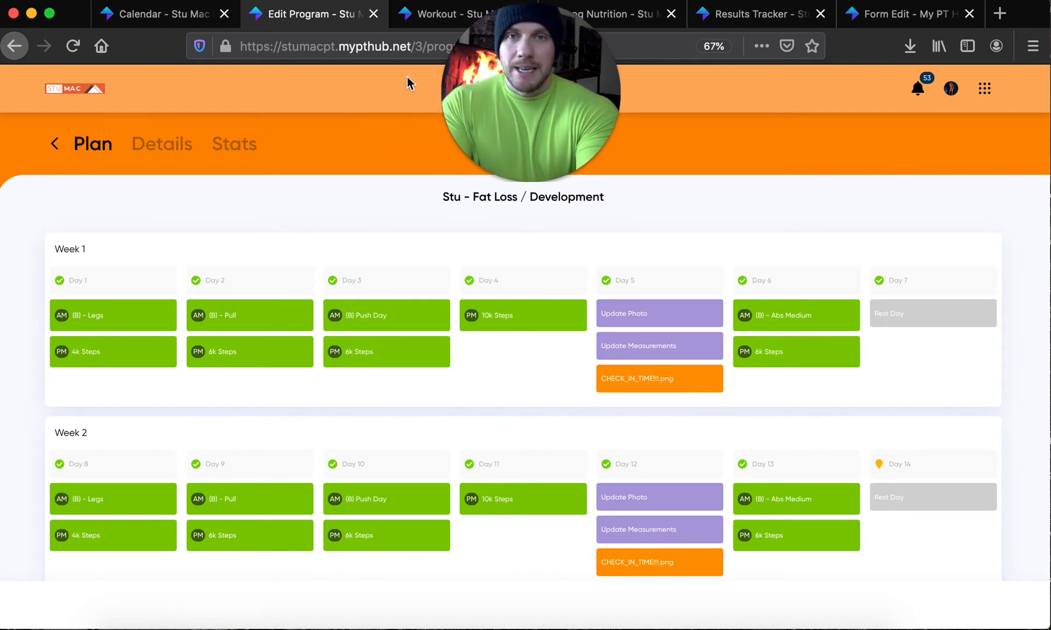
Step: Switch to the (CH2) Day 1 - Legs workout and scroll through its exercises
{"action": "left_click", "coordinate": [113, 315]}
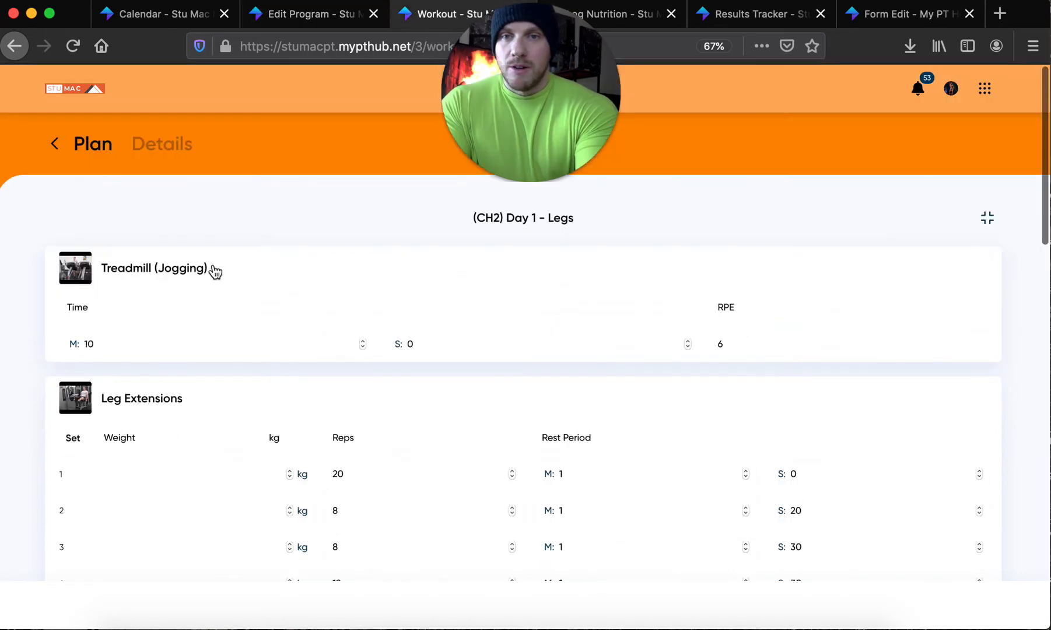
{"action": "scroll", "scroll_direction": "down", "scroll_amount": 3}
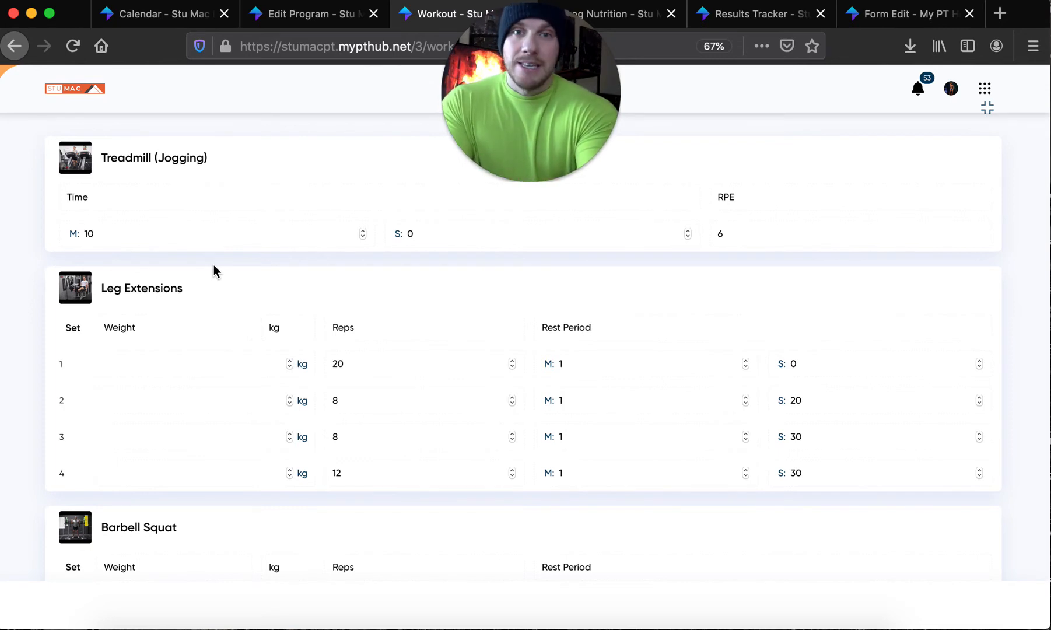
Step: Switch to the 28 February 2021 nutrition log and scroll through breakfast, lunch, dinner and pre-bed meals
{"action": "left_click", "coordinate": [603, 14]}
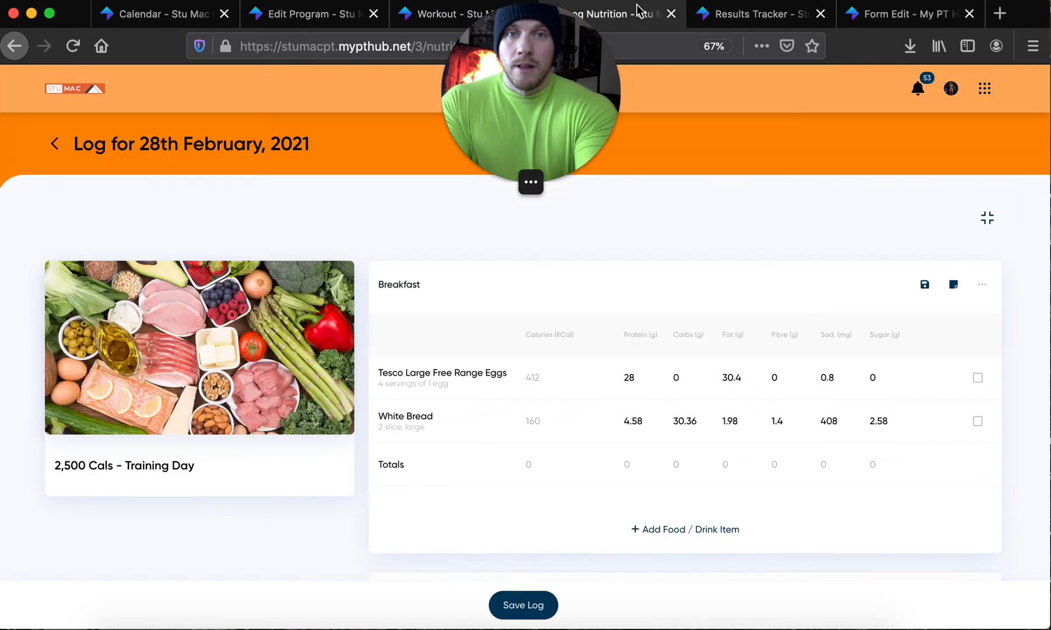
{"action": "scroll", "scroll_direction": "down", "scroll_amount": 3}
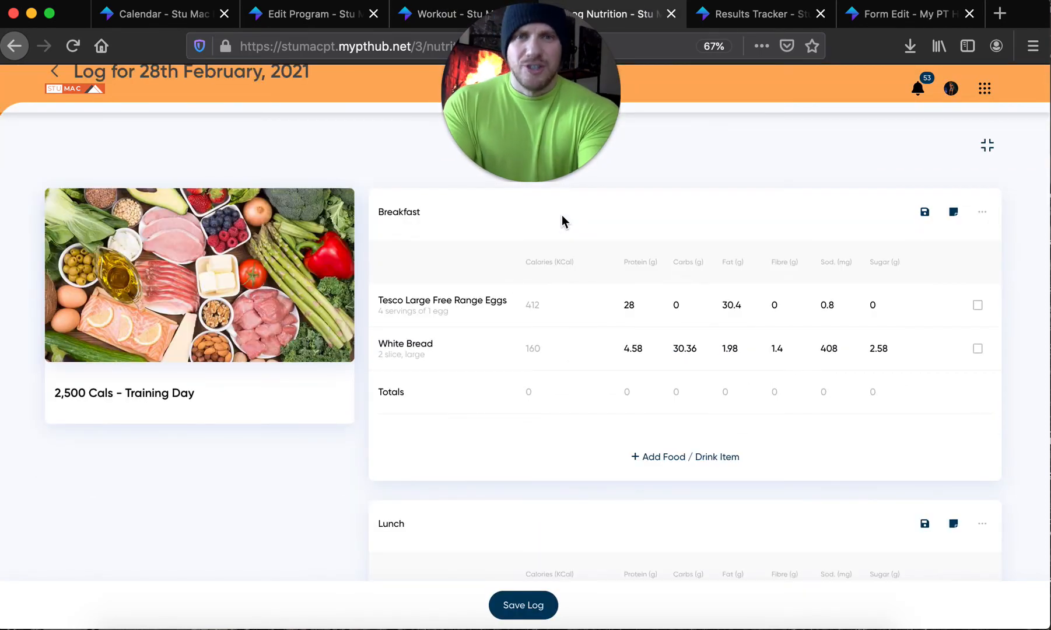
{"action": "mouse_move", "coordinate": [552, 333]}
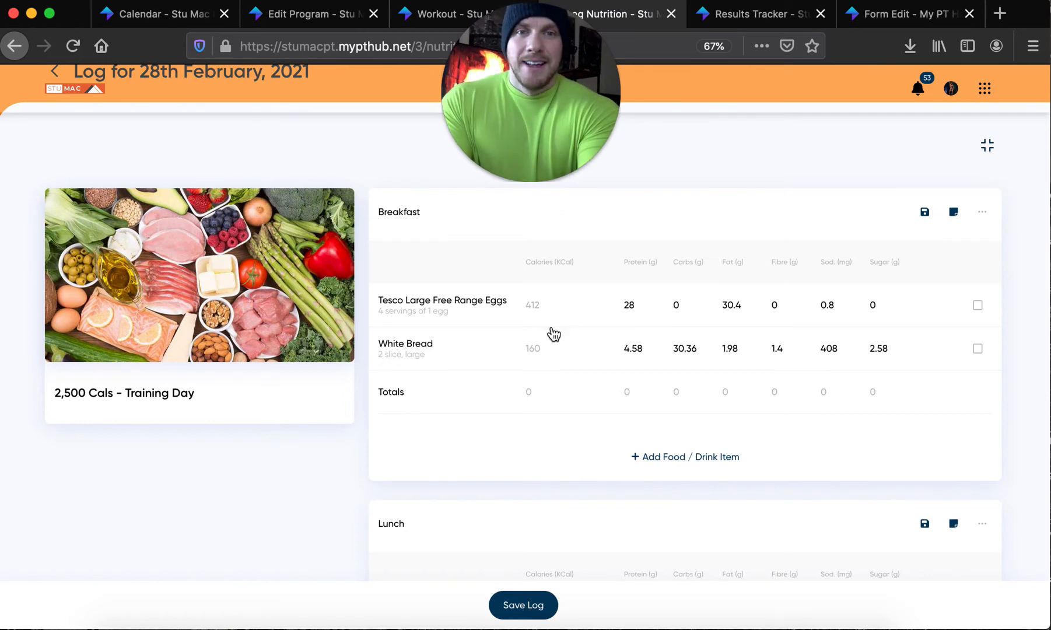
{"action": "scroll", "scroll_direction": "down", "scroll_amount": 3}
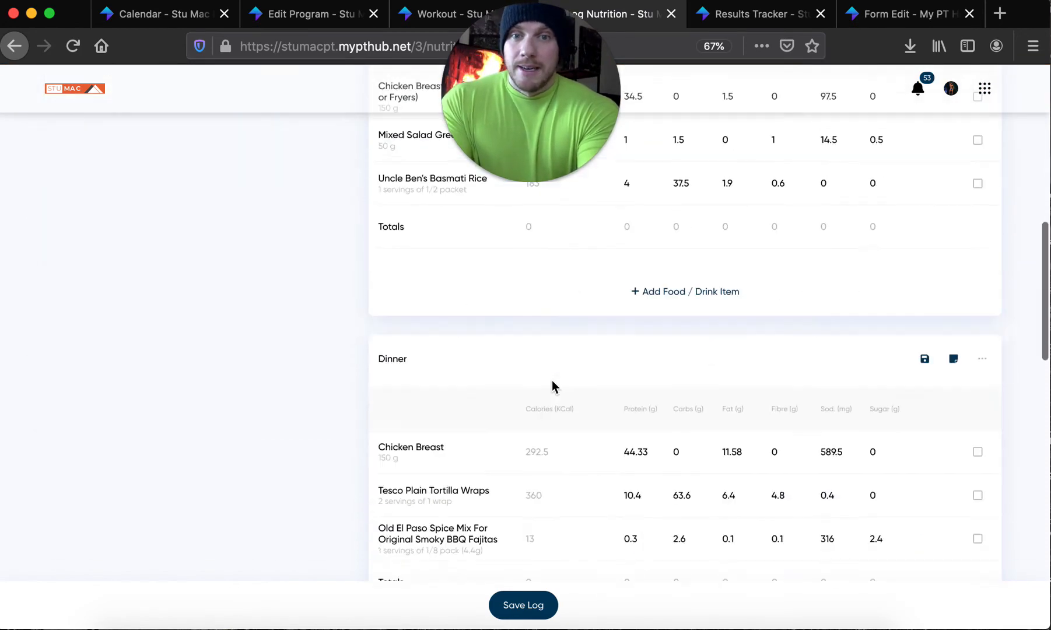
{"action": "scroll", "scroll_direction": "down", "scroll_amount": 3}
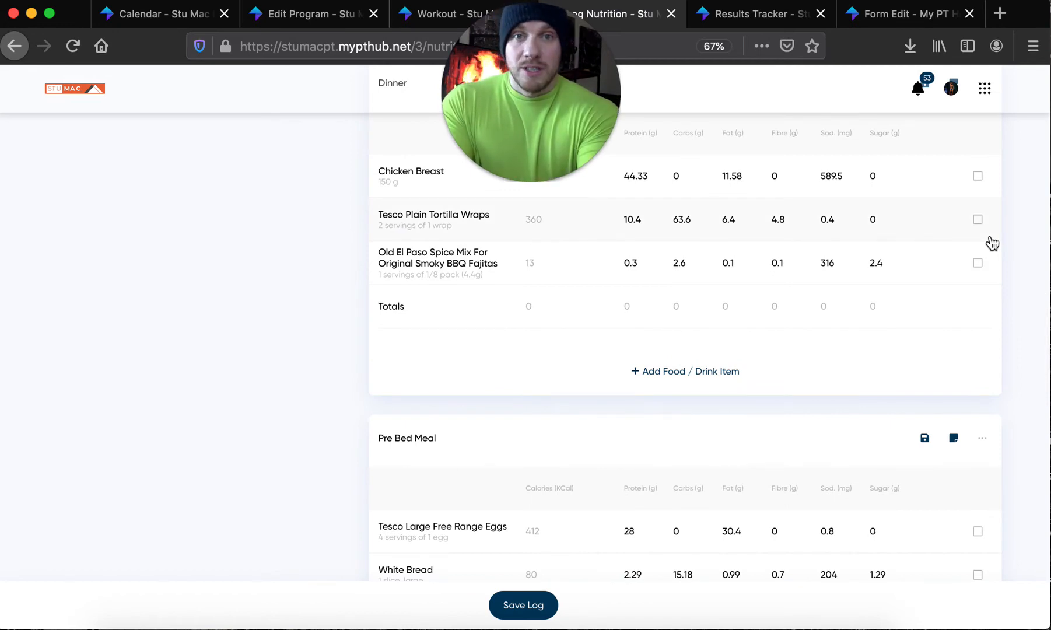
{"action": "scroll", "scroll_direction": "down", "scroll_amount": 3}
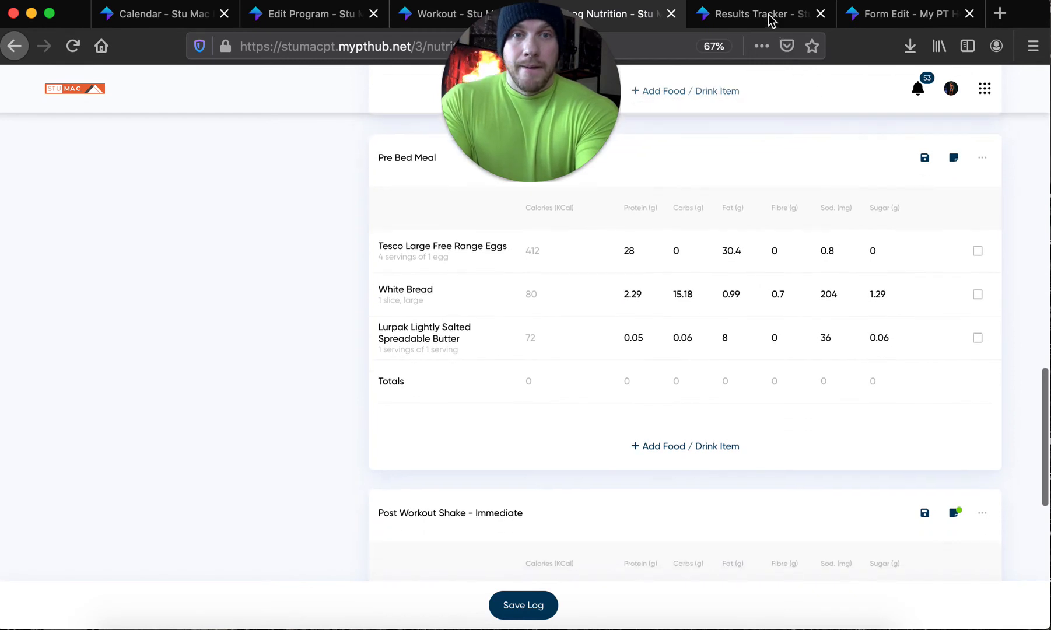
Step: View the Results Tracker and progress photos, then open the completed check-in form
{"action": "left_click", "coordinate": [751, 14]}
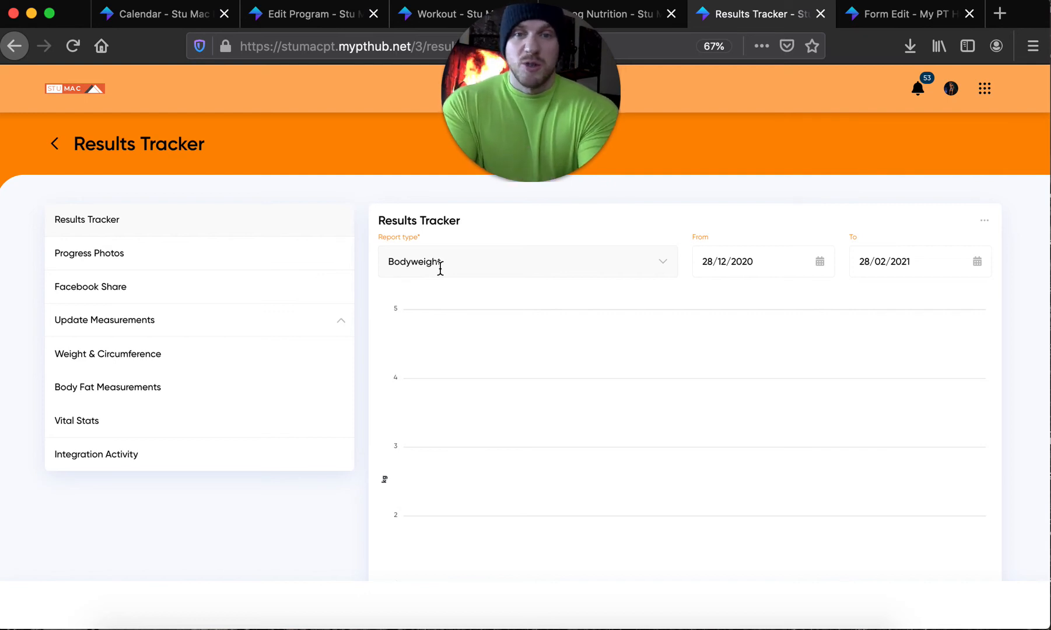
{"action": "left_click", "coordinate": [89, 253]}
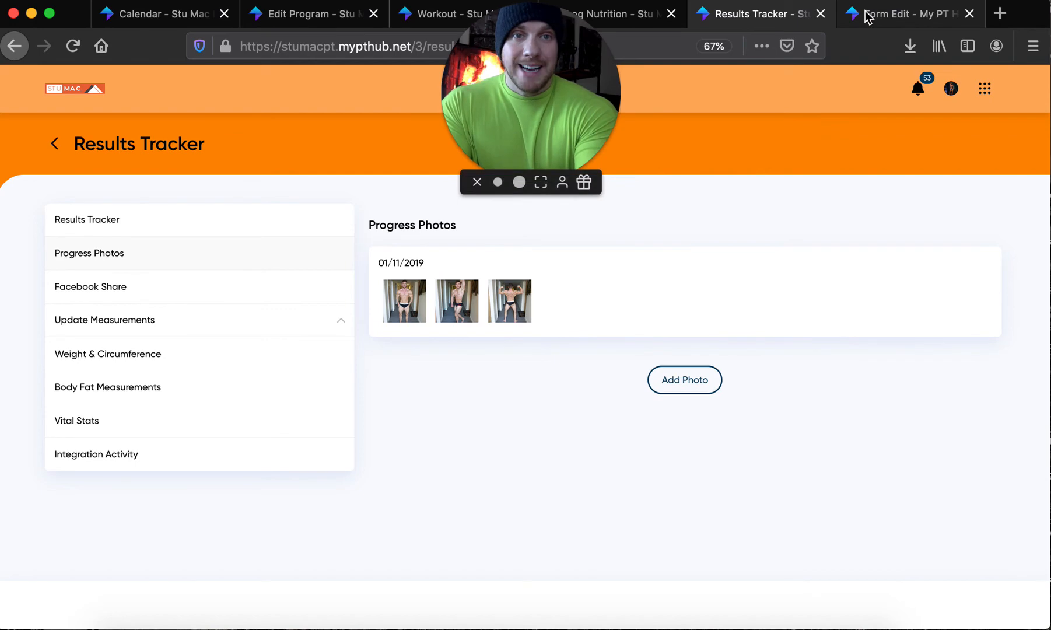
{"action": "left_click", "coordinate": [904, 14]}
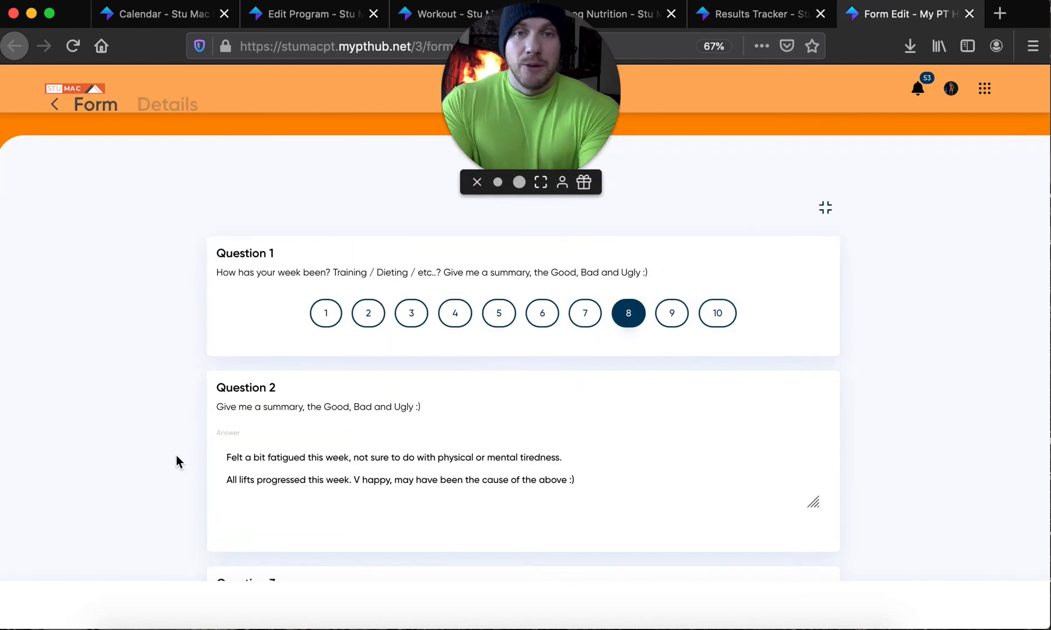
{"action": "scroll", "scroll_direction": "down", "scroll_amount": 3}
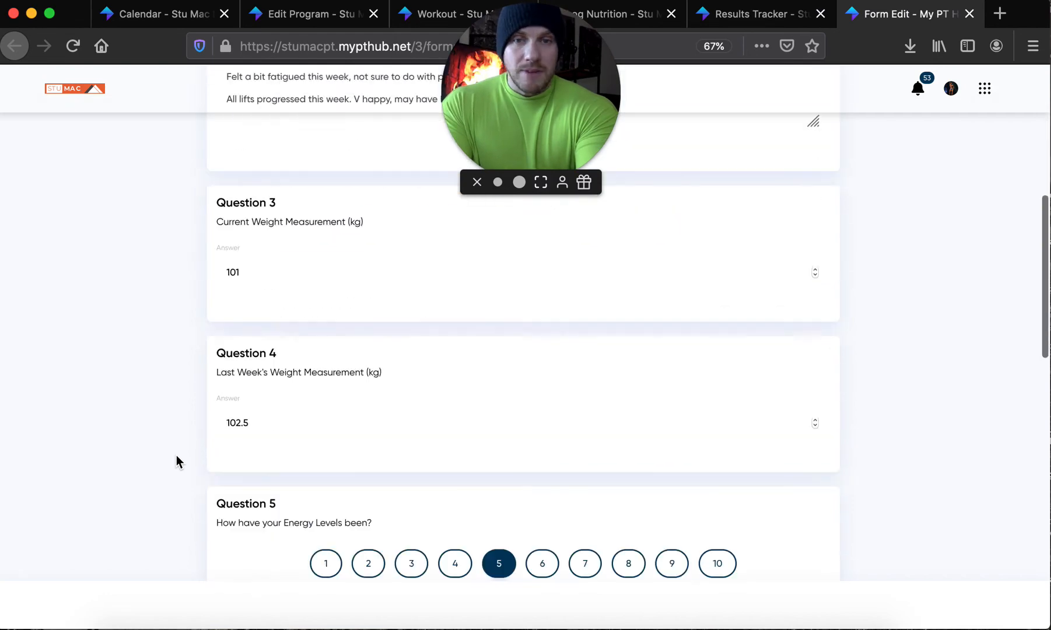
{"action": "scroll", "scroll_direction": "down", "scroll_amount": 3}
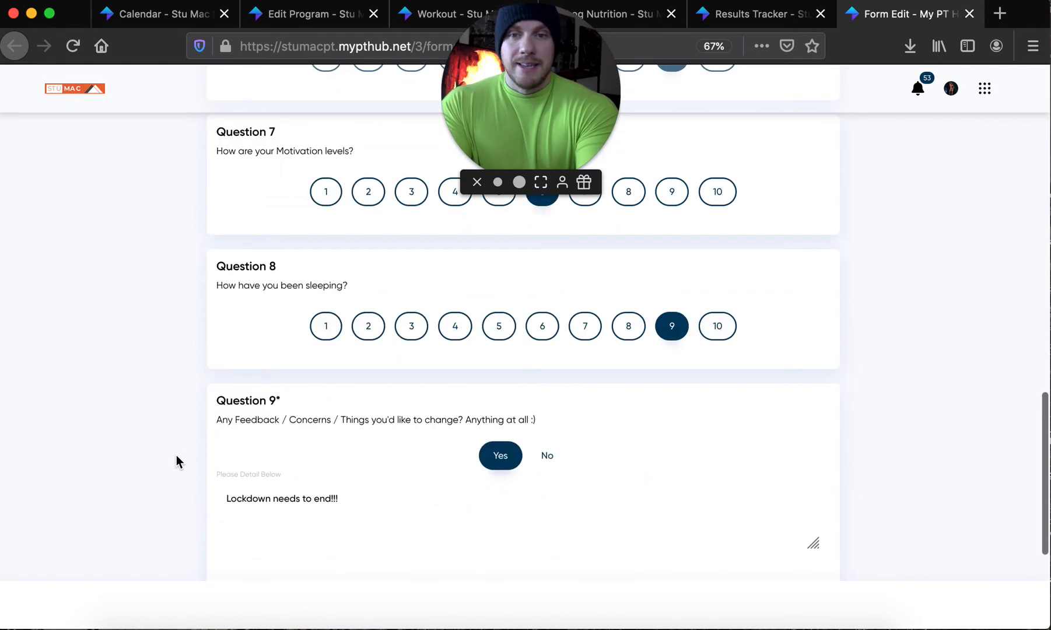
{"action": "scroll", "scroll_direction": "down", "scroll_amount": 3}
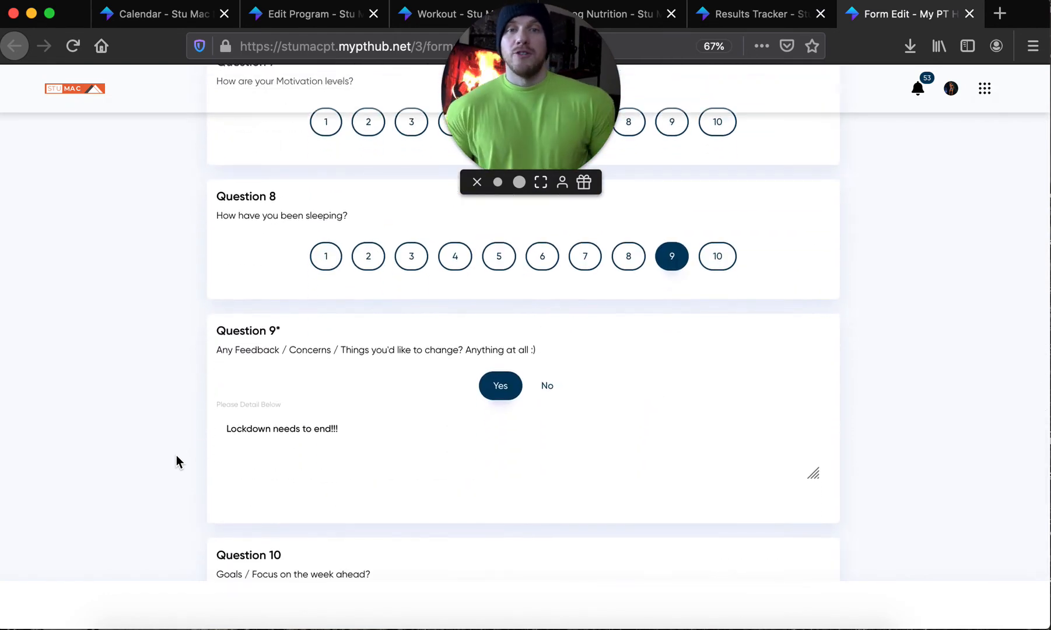